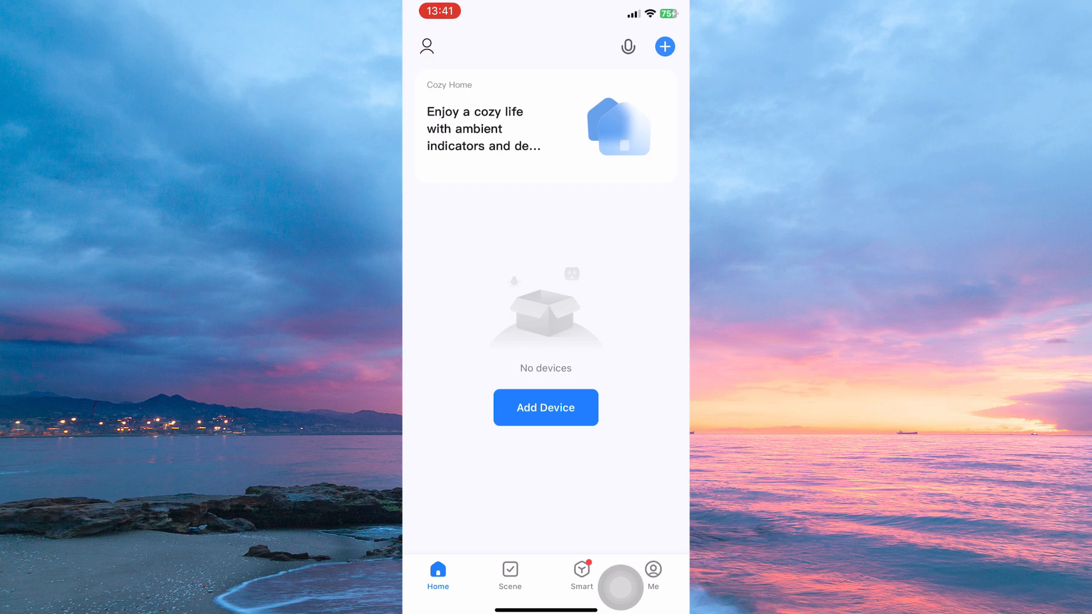
Go to the Me profile page from the bottom navigation.
click(653, 574)
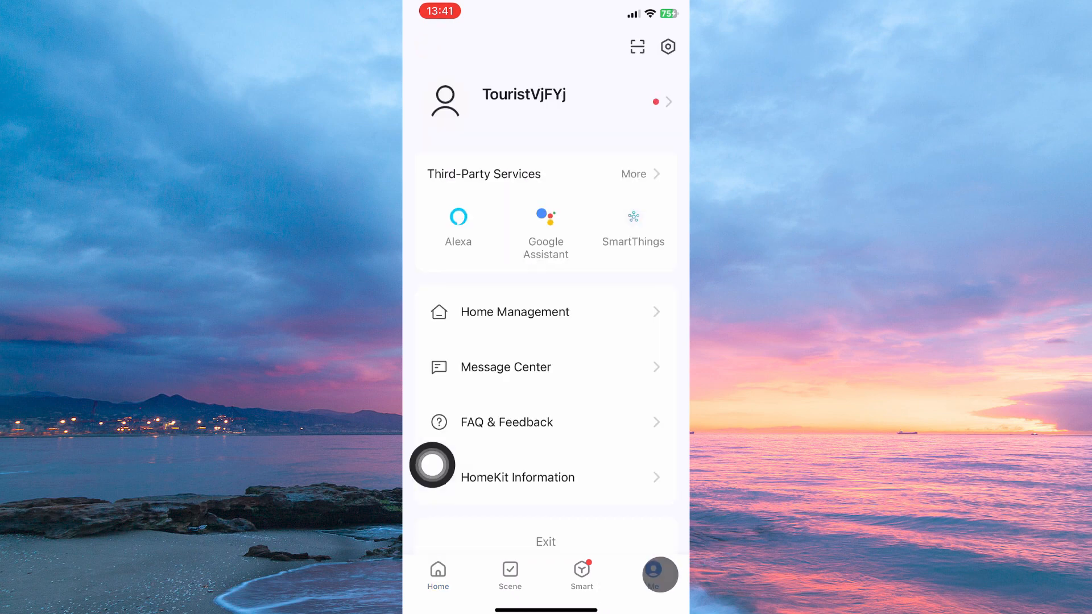
Enter the app Settings list via the gear icon.
click(666, 45)
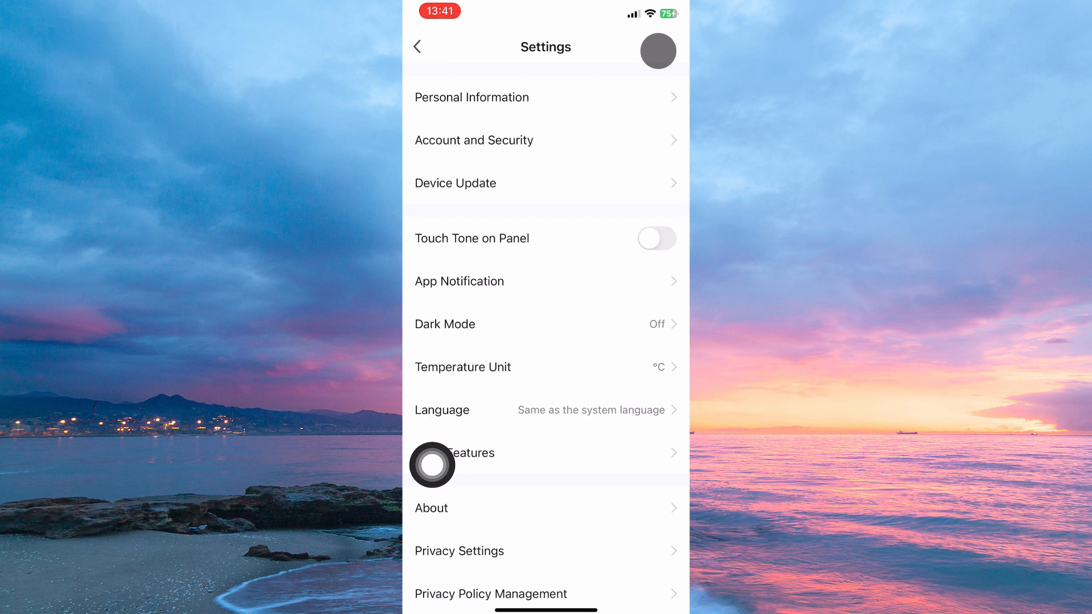
In App Notification settings, switch Device Alert on.
click(458, 281)
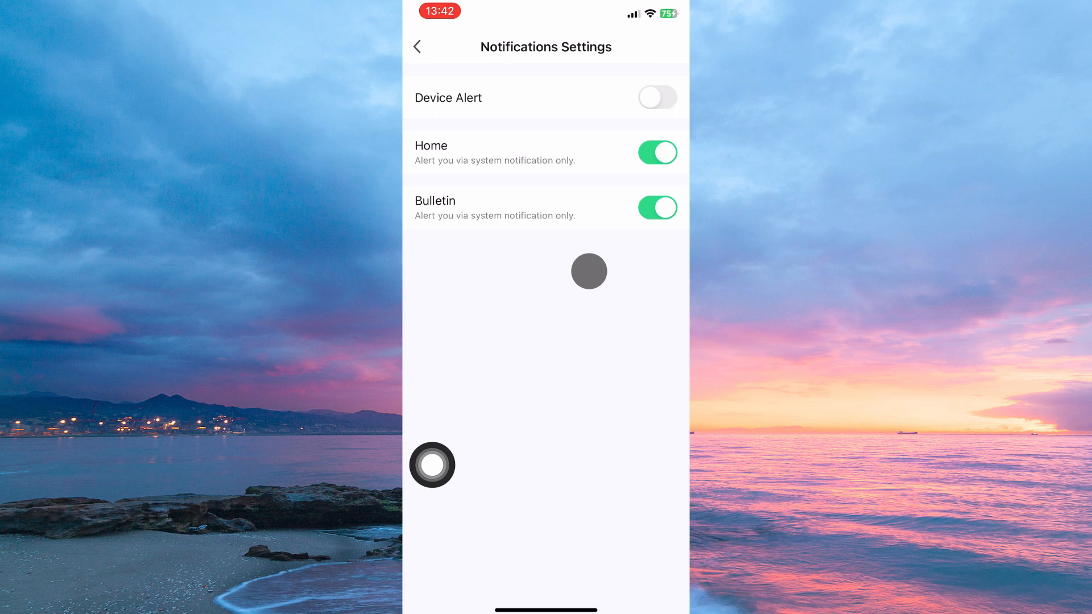
click(656, 98)
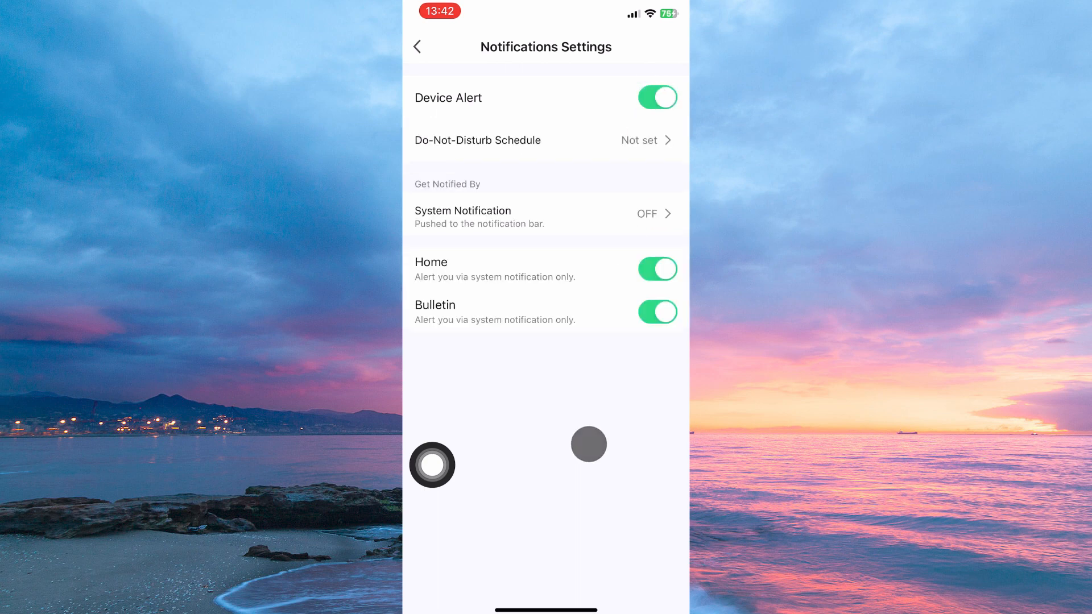
In System Notification, switch Enable System Notification on.
click(545, 214)
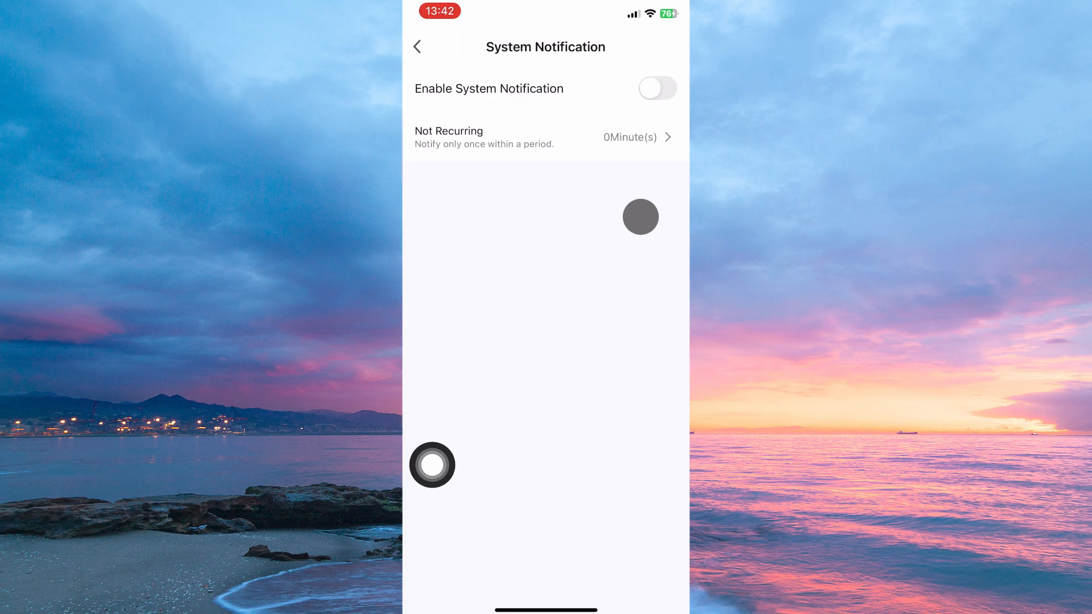
click(655, 89)
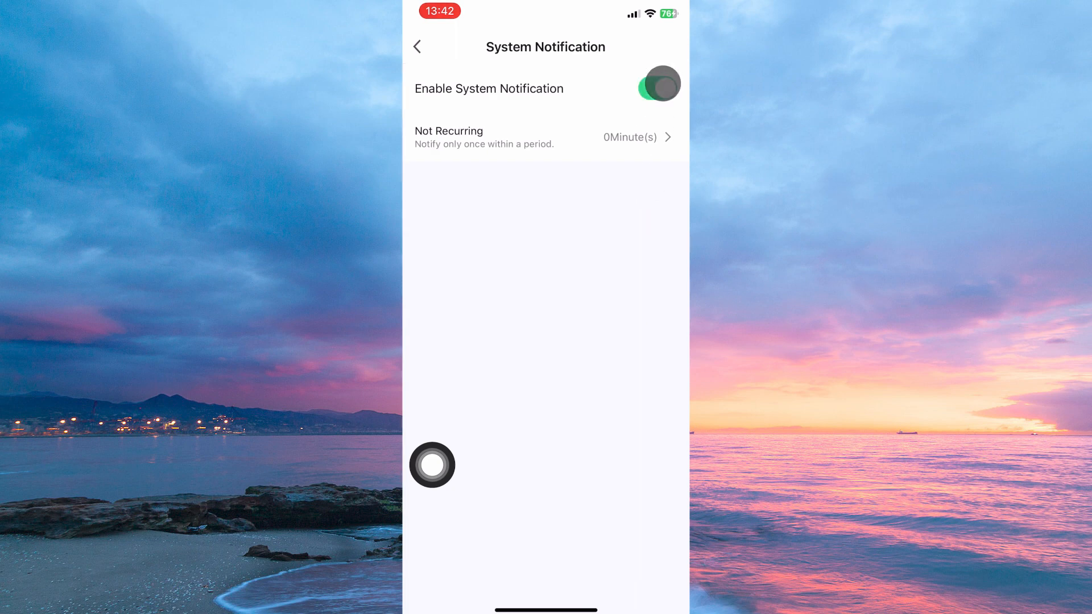
click(658, 88)
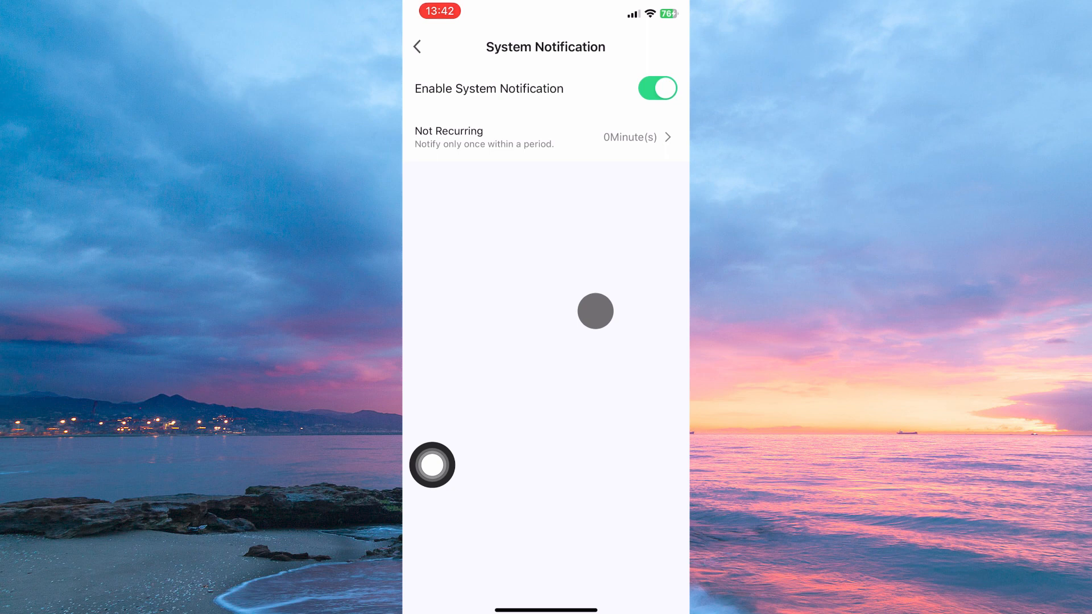